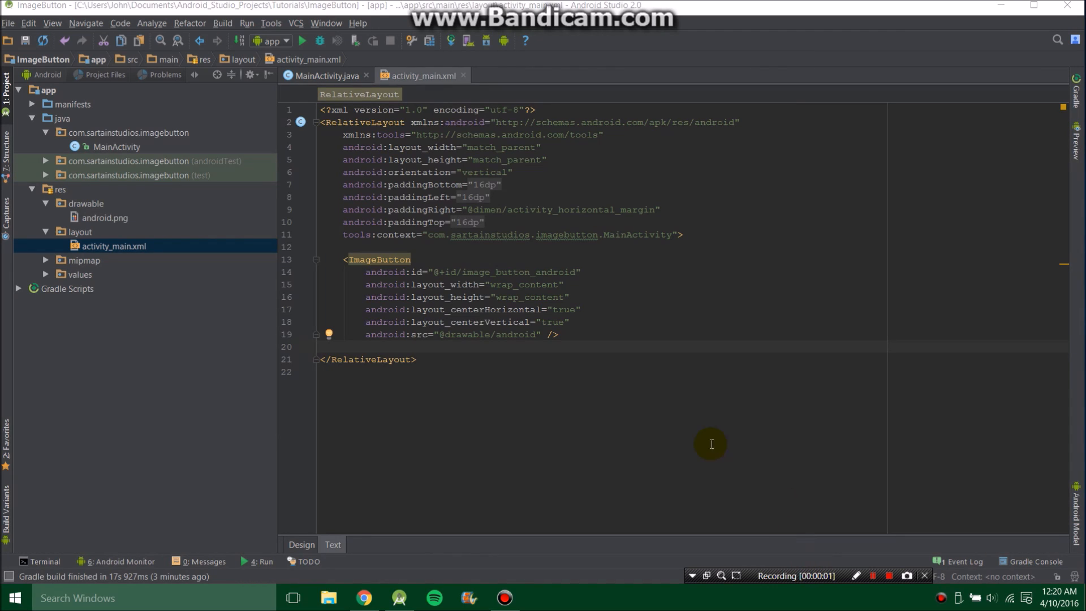
pyautogui.moveTo(488, 348)
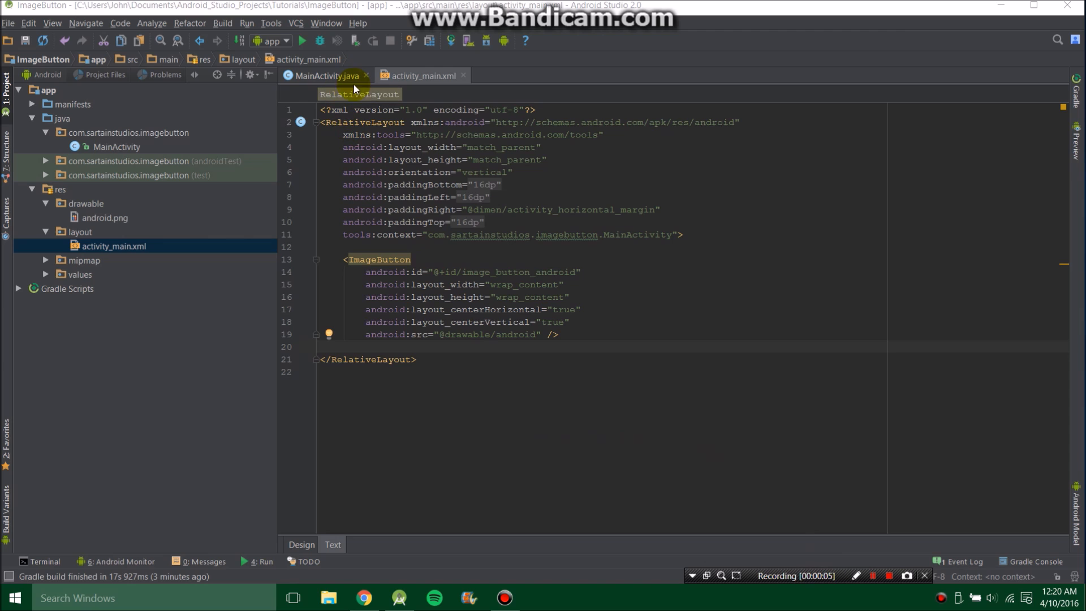
# Step: Minimize Android Studio and drag android.png from the desktop's top-left to its centre
pyautogui.click(302, 545)
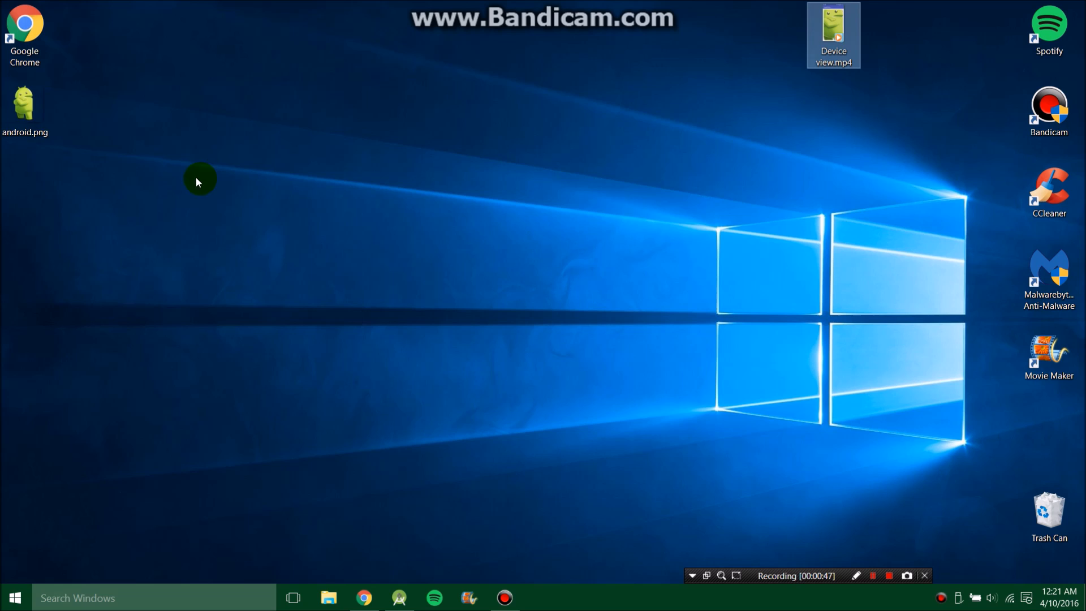
pyautogui.moveTo(25, 101); pyautogui.dragTo(509, 191)
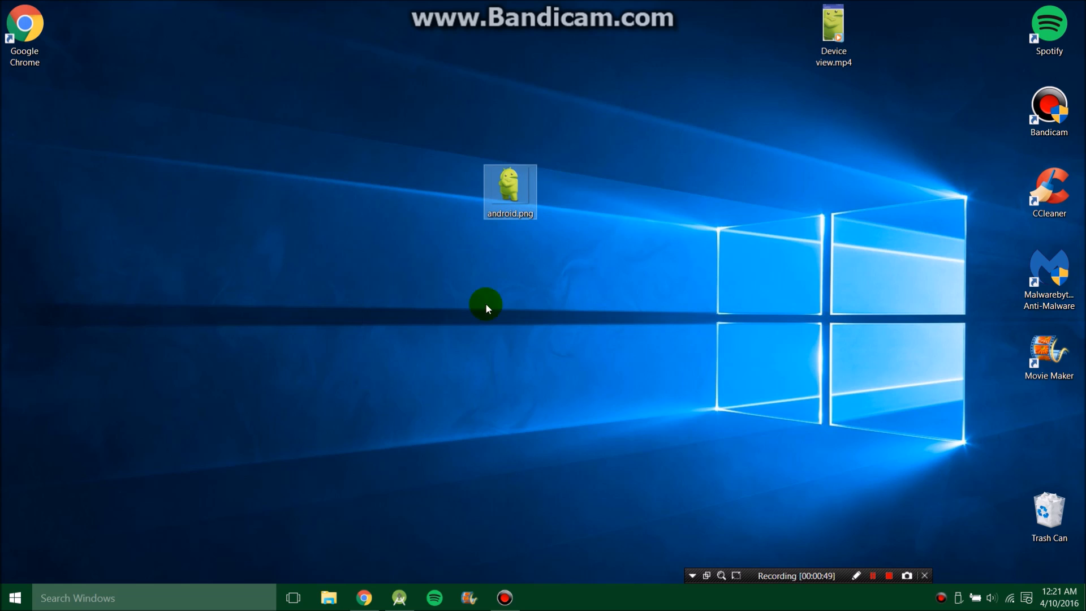
pyautogui.click(400, 597)
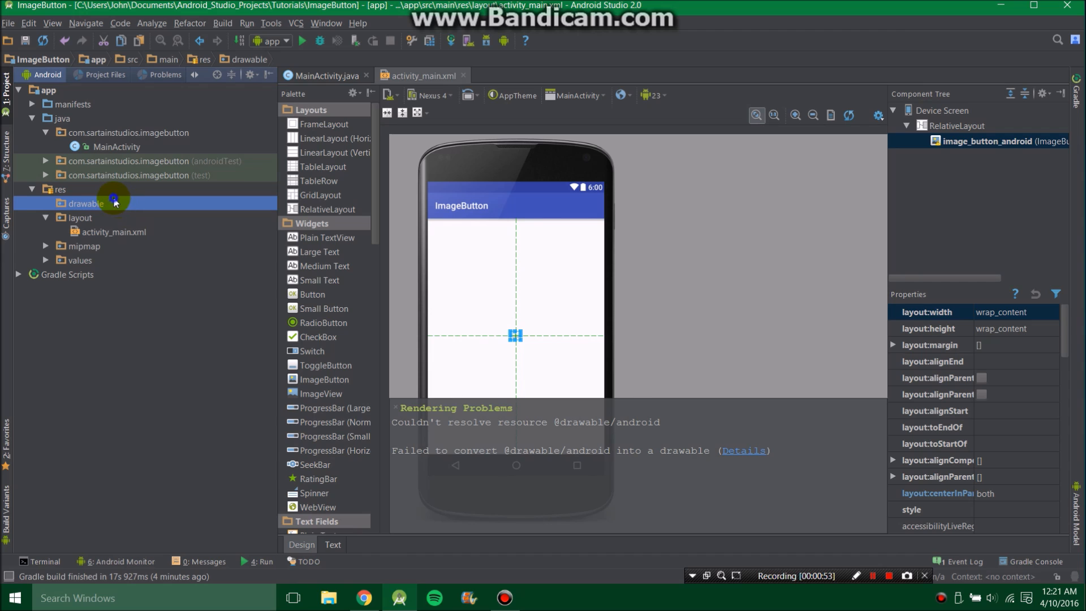
# Step: Open res/drawable in Explorer and drag android.png from the desktop into it
pyautogui.rightClick(114, 203)
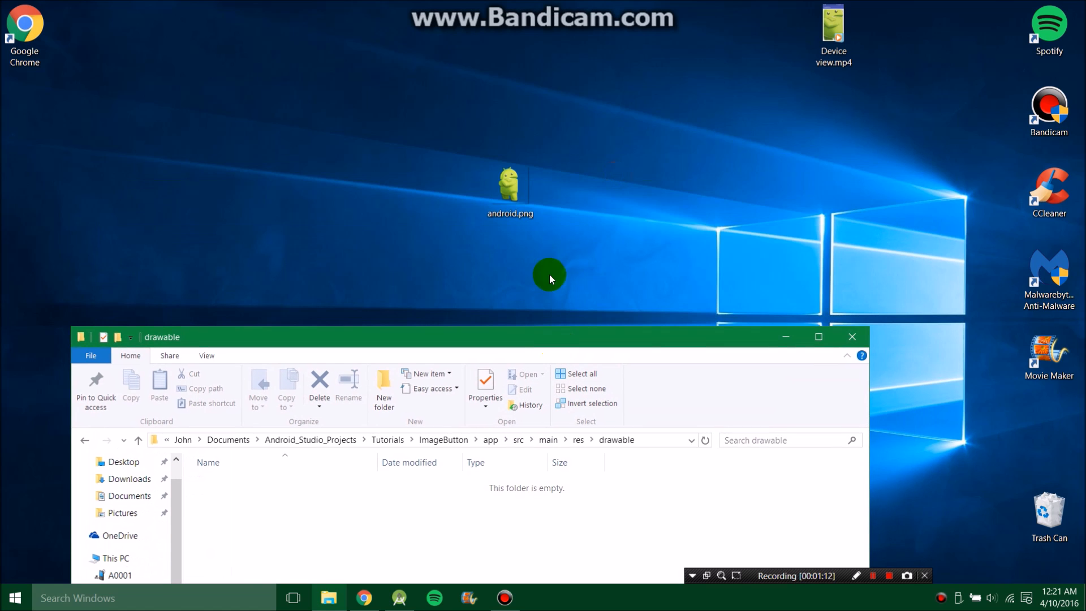
pyautogui.moveTo(509, 188); pyautogui.dragTo(374, 499)
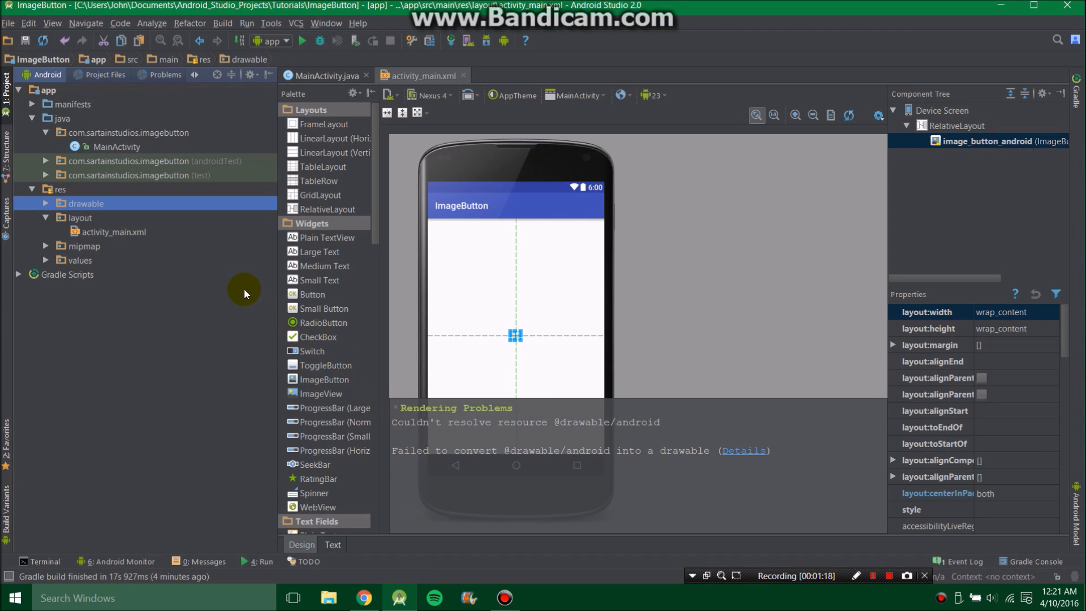
# Step: Expand drawable to confirm android.png, then drop an ImageButton at the layout's centre
pyautogui.click(45, 203)
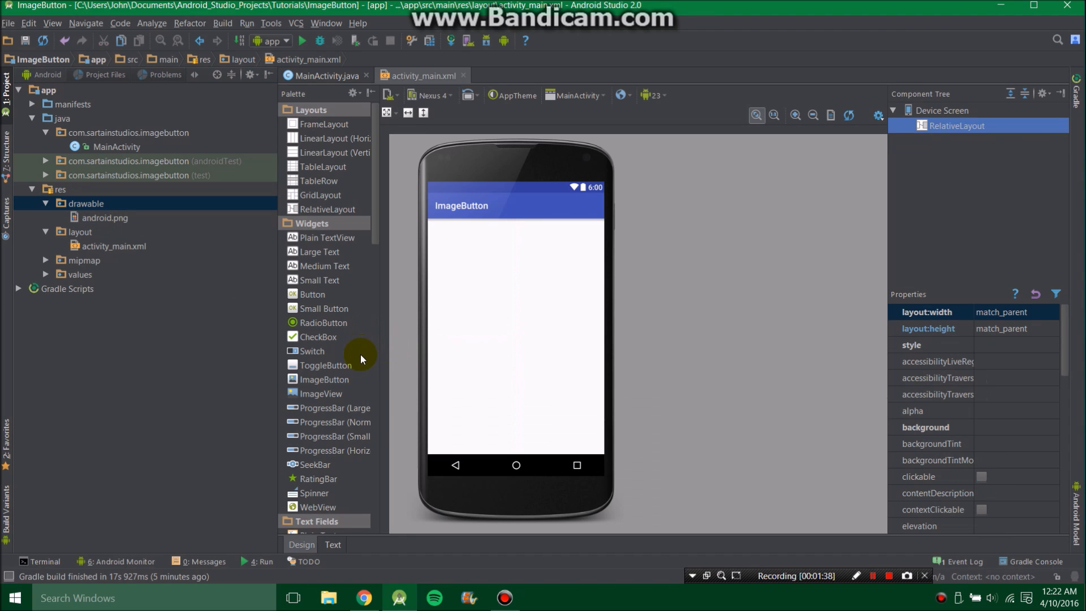
pyautogui.moveTo(330, 380)
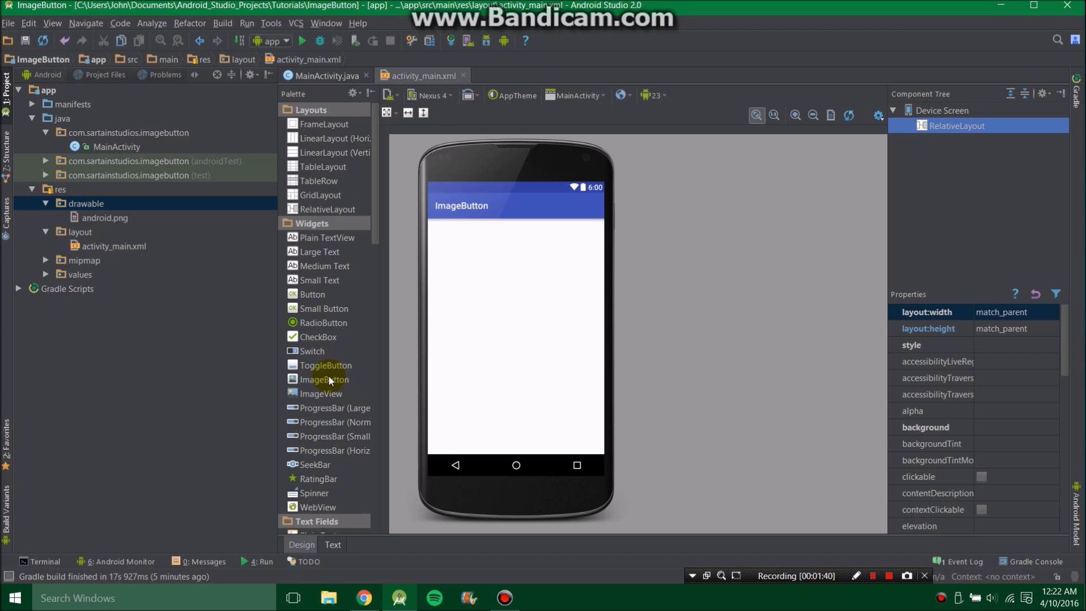
pyautogui.click(324, 379)
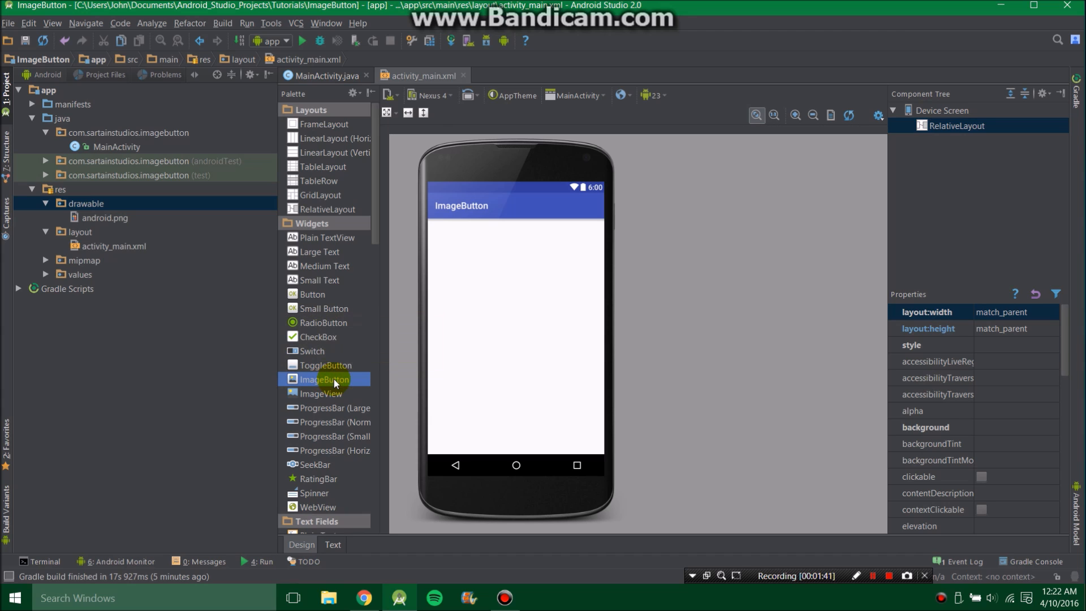
pyautogui.moveTo(323, 379); pyautogui.dragTo(518, 336)
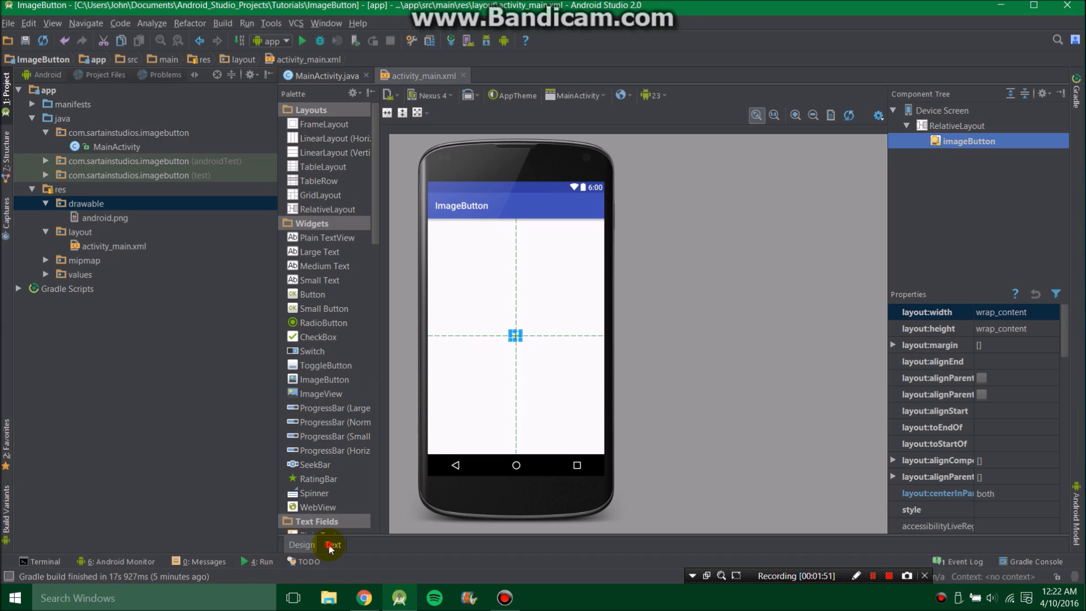
pyautogui.click(332, 545)
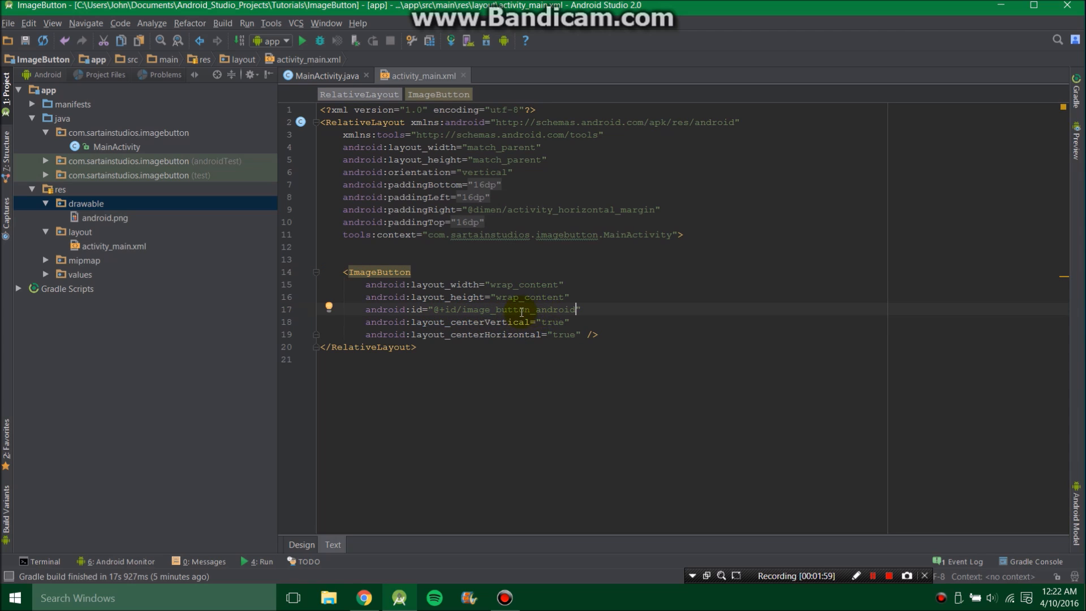
pyautogui.moveTo(526, 316)
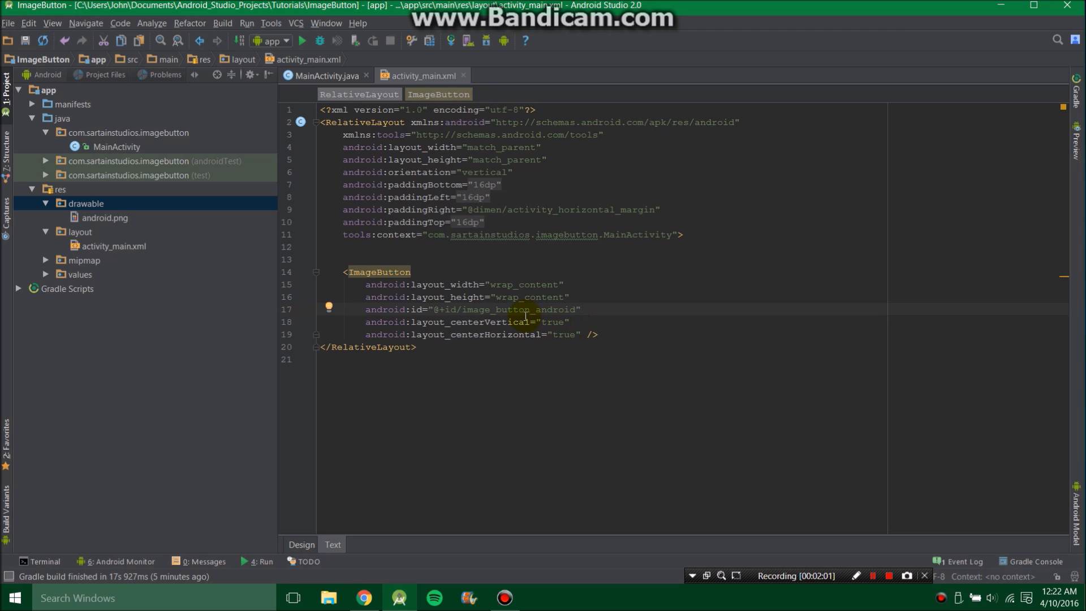
pyautogui.click(571, 322)
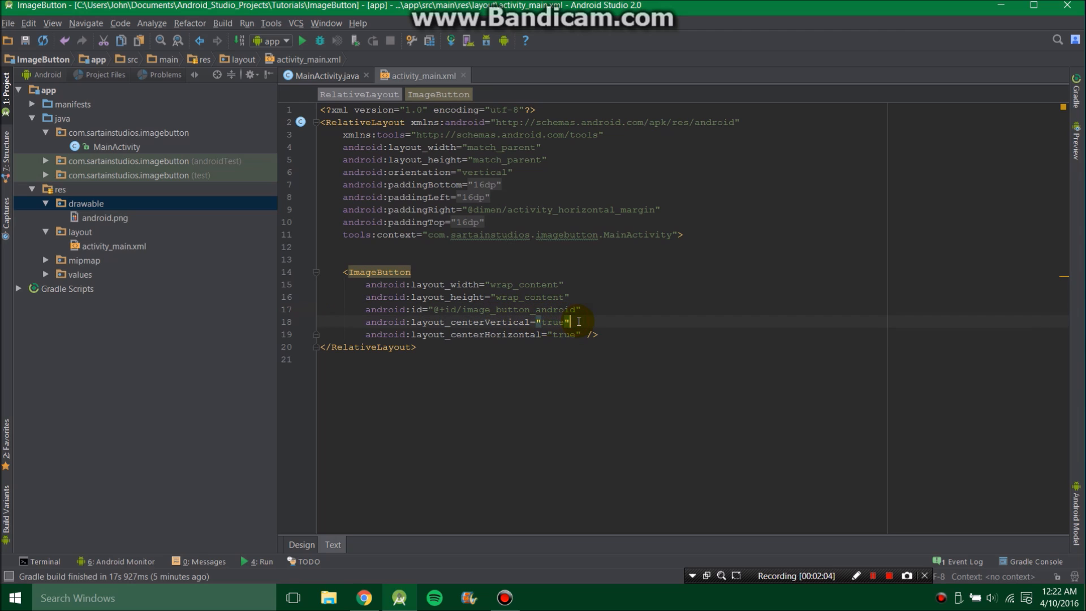
pyautogui.write('android:s')
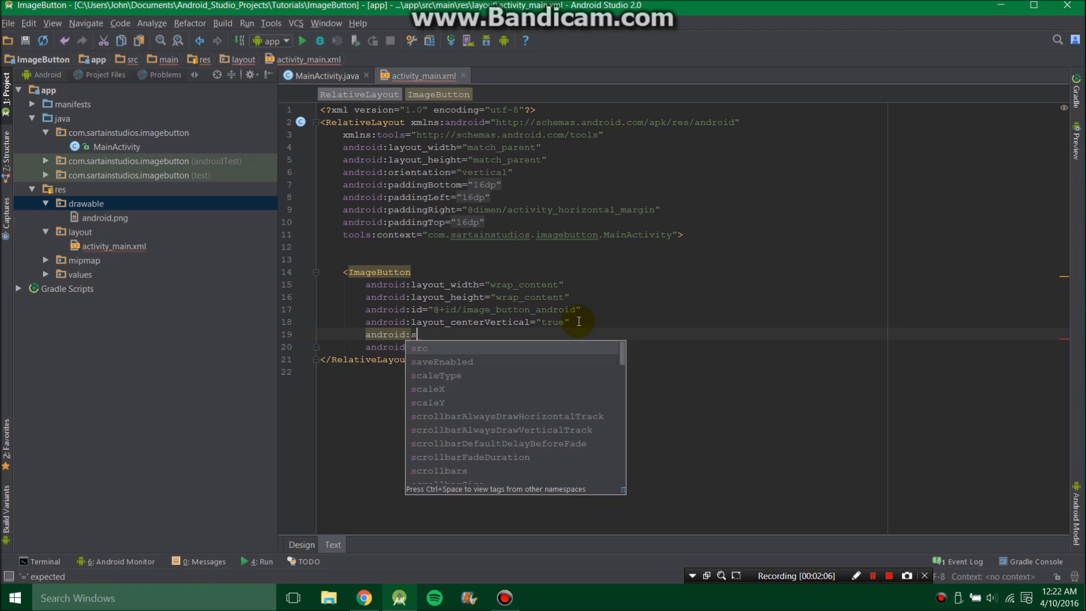
pyautogui.write('rc="@drawable/')
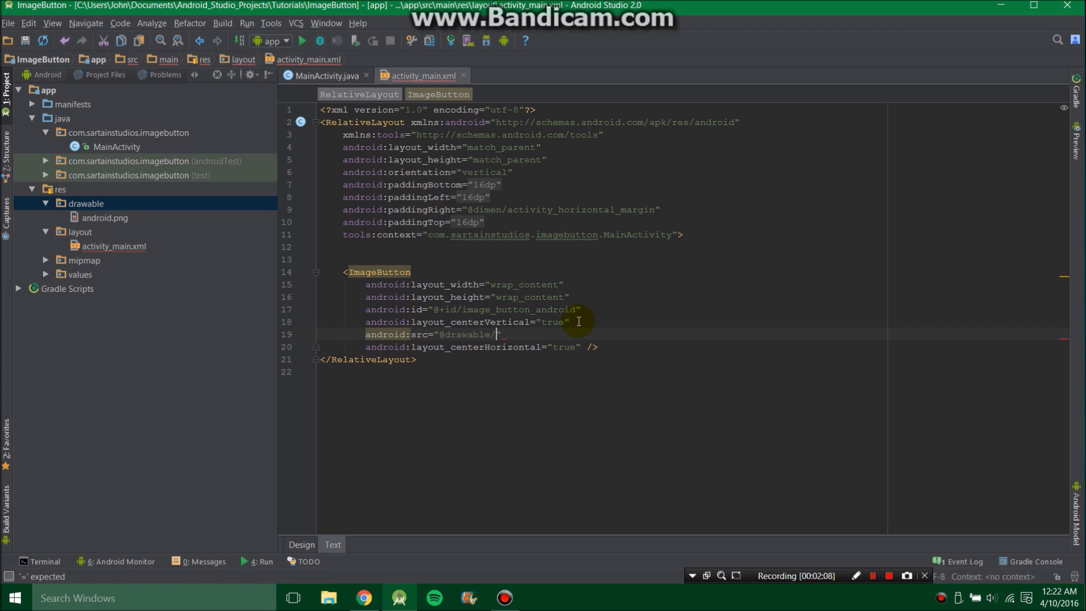
pyautogui.write('androidImageButton;')
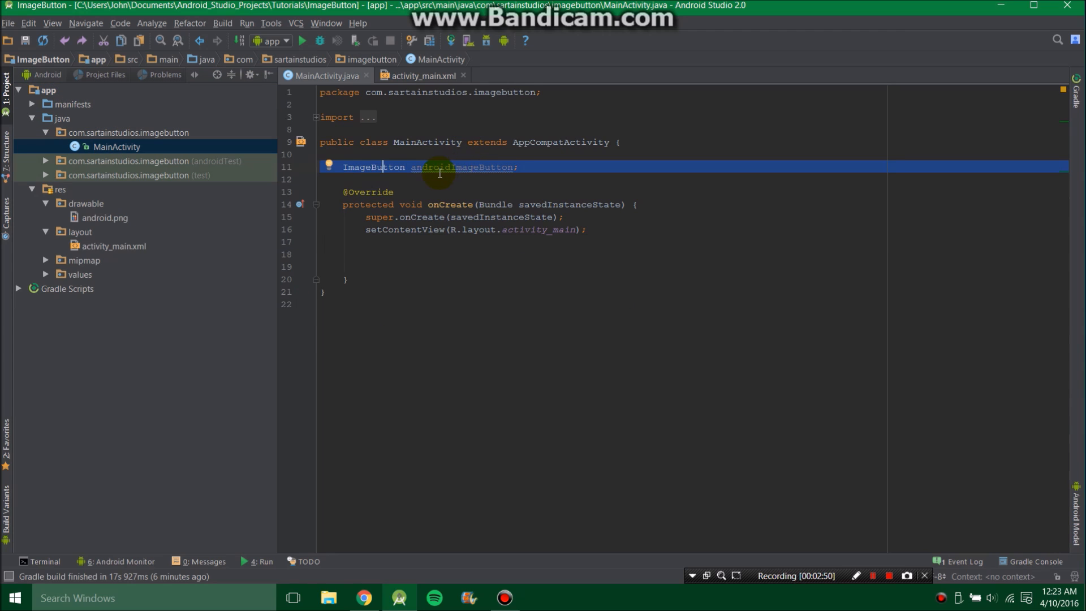
pyautogui.moveTo(477, 171)
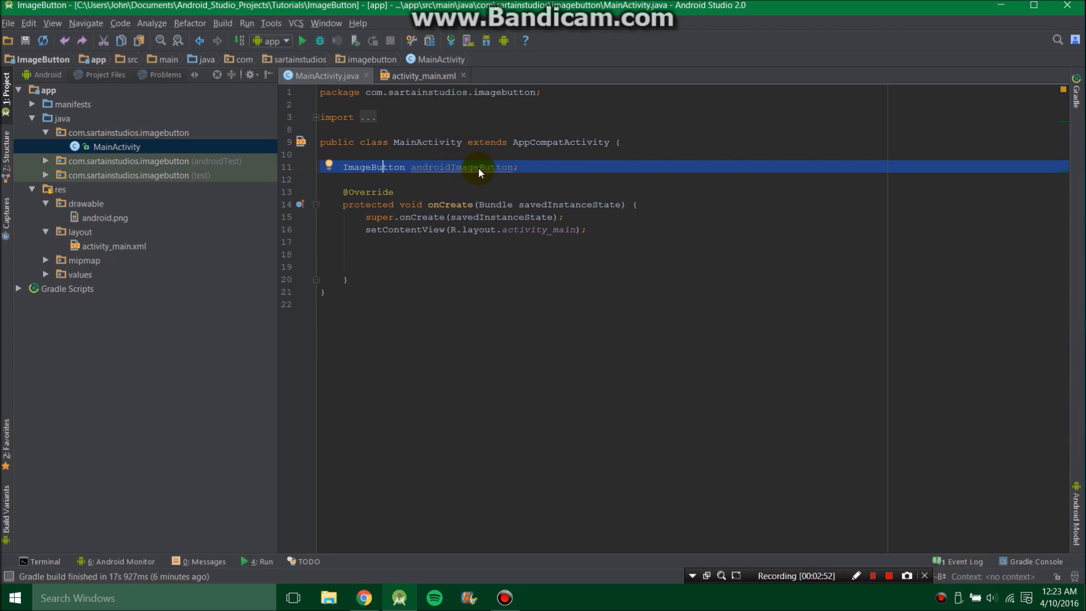
# Step: Assign androidImageButton via findViewById(R.id.image_button_android) and begin a View.OnClickListener
pyautogui.write('androidImageButton = (ImageButton) findViewById(R.id.image_button_android);')
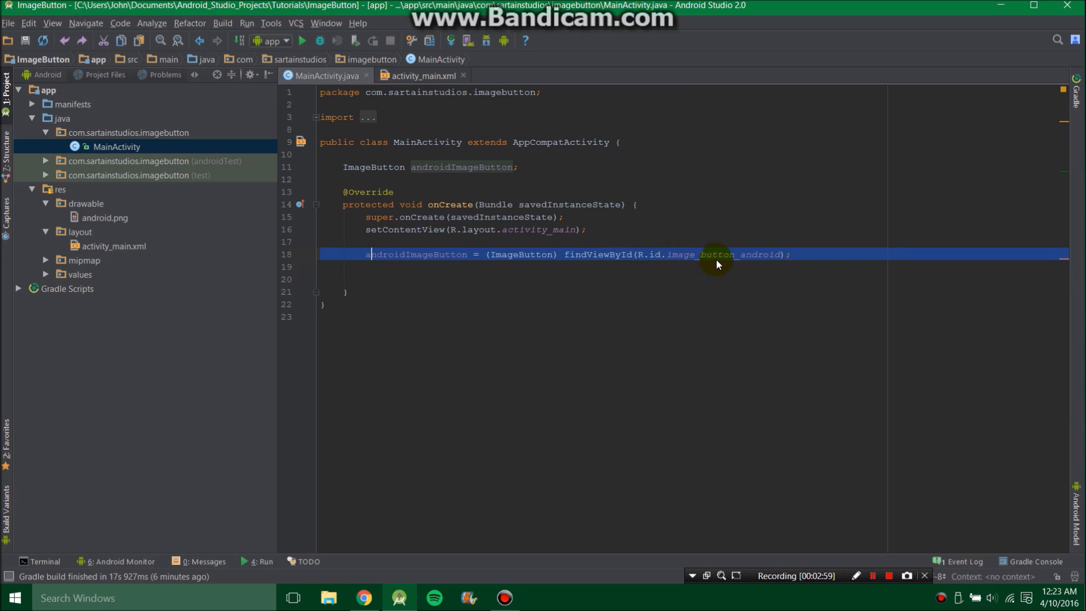
pyautogui.moveTo(760, 261)
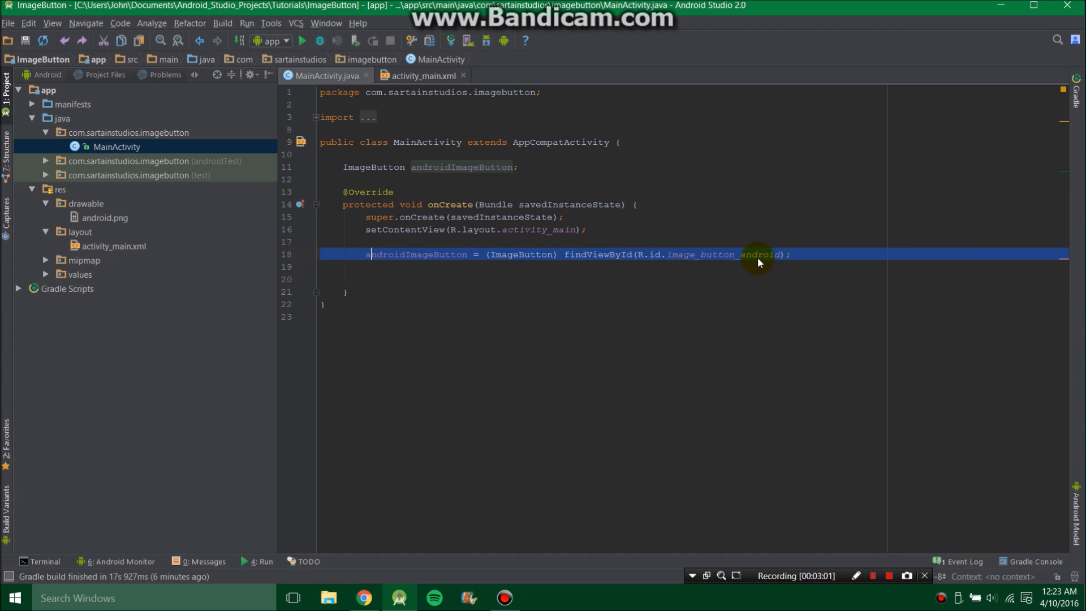
pyautogui.write('androidImageButton.setOnClickListener(new View.OnClickListener() {')
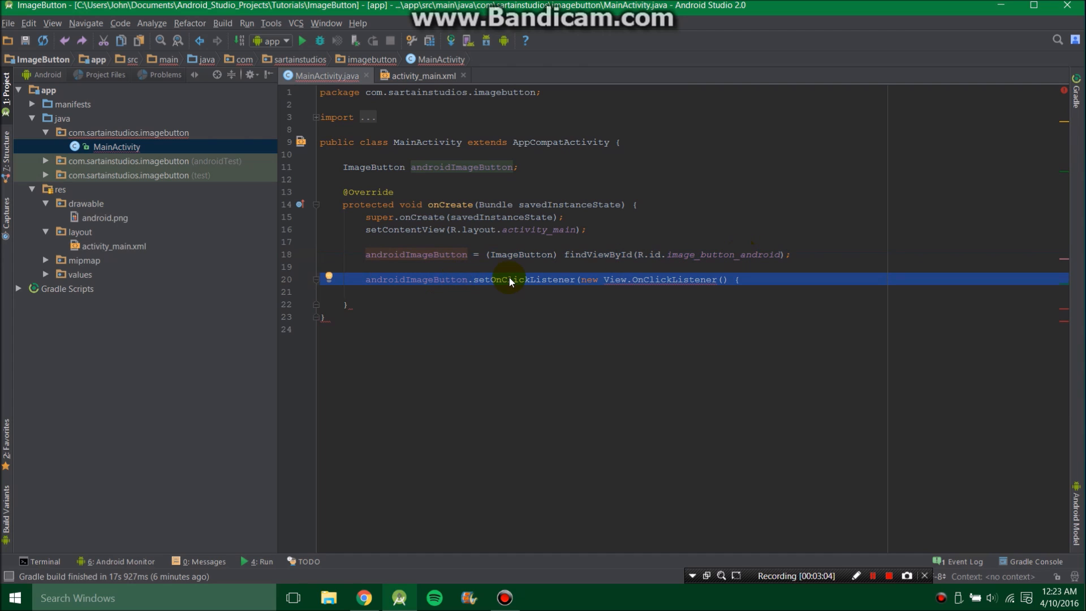
pyautogui.moveTo(453, 288)
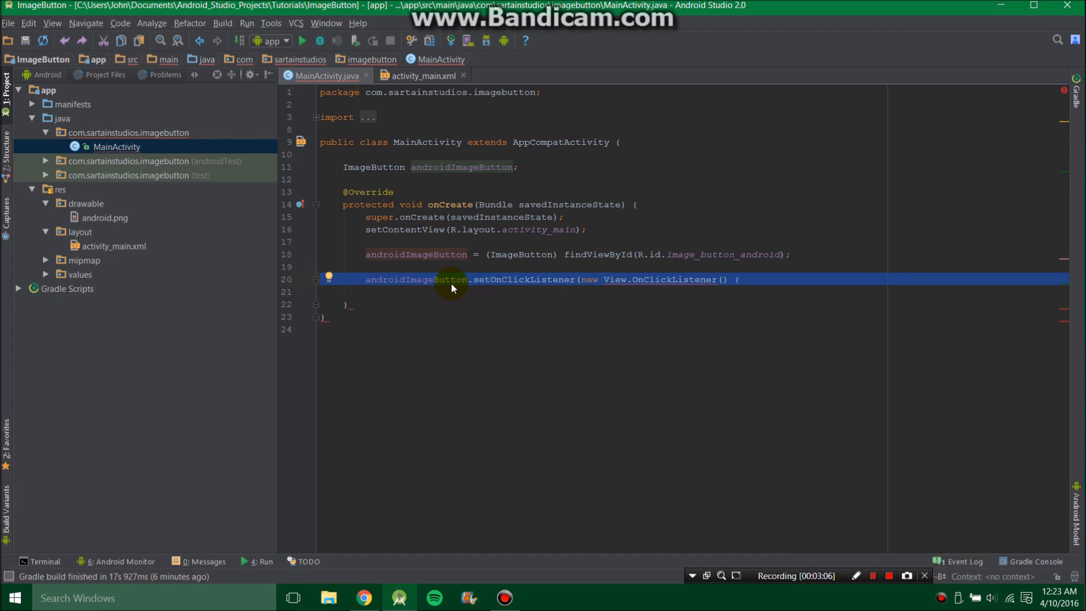
# Step: Add onClick showing Toast.makeText(MainActivity.this, "It works", Toast.LENGTH_LONG)
pyautogui.press('Enter')
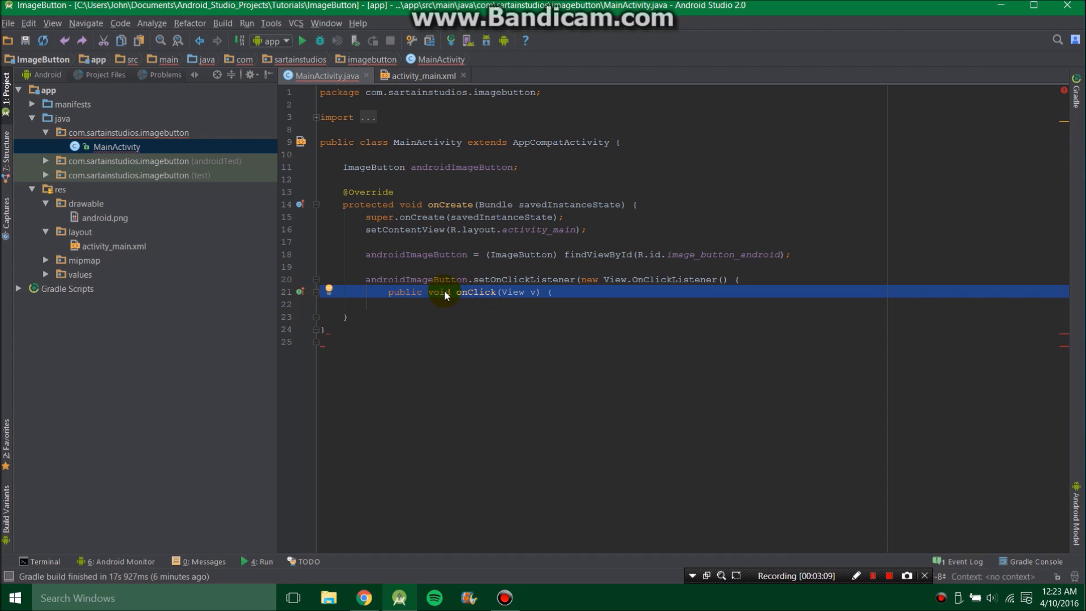
pyautogui.write('Toast.makeText(MainActivity.this, "It works", Toast.LENGTH_LONG).show();')
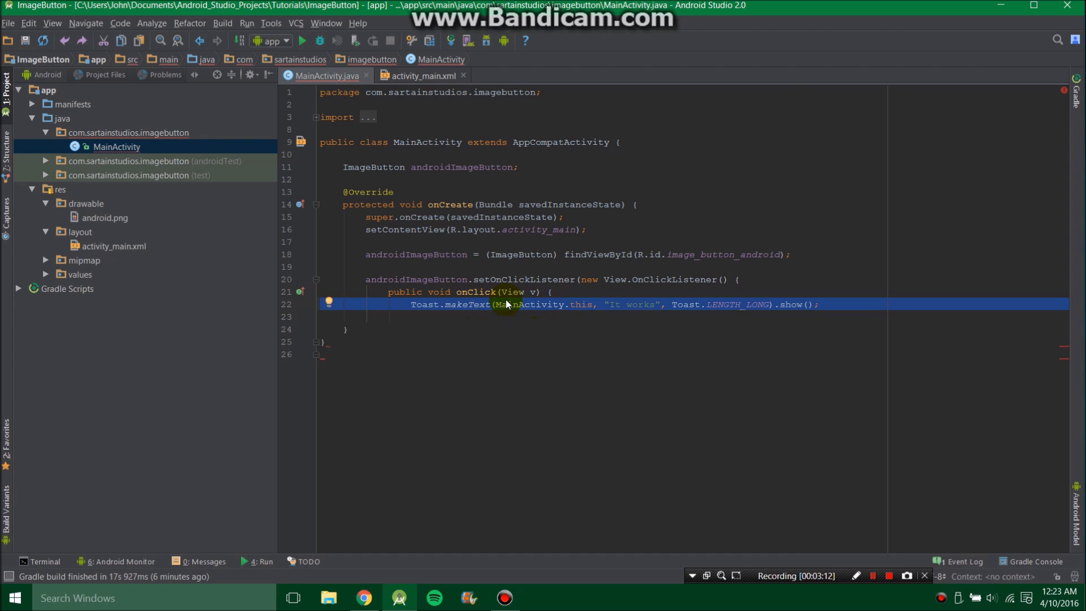
pyautogui.moveTo(480, 306)
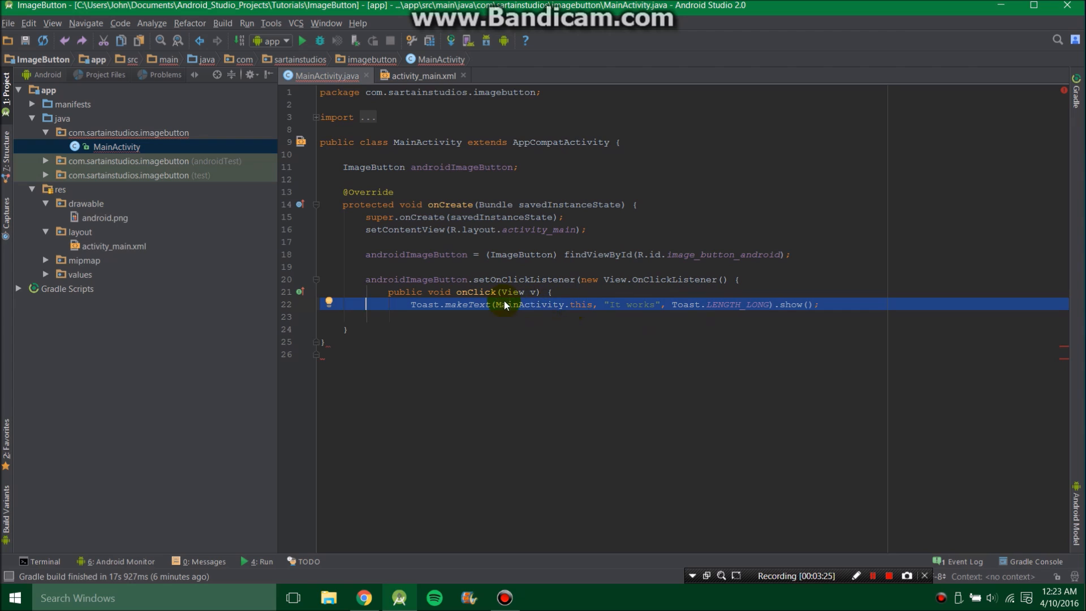
pyautogui.moveTo(754, 308)
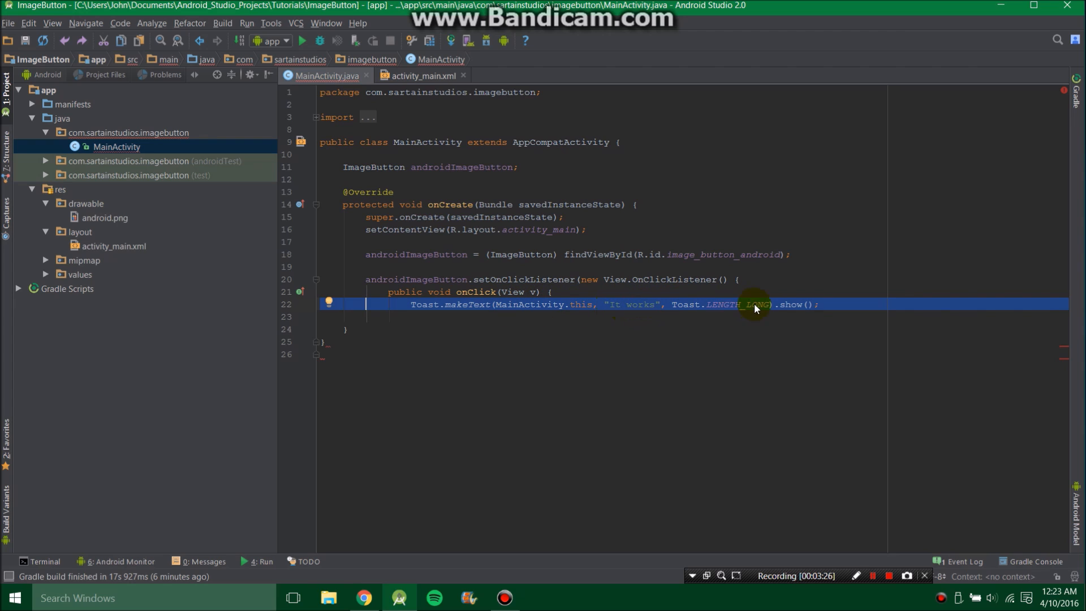
pyautogui.moveTo(784, 312)
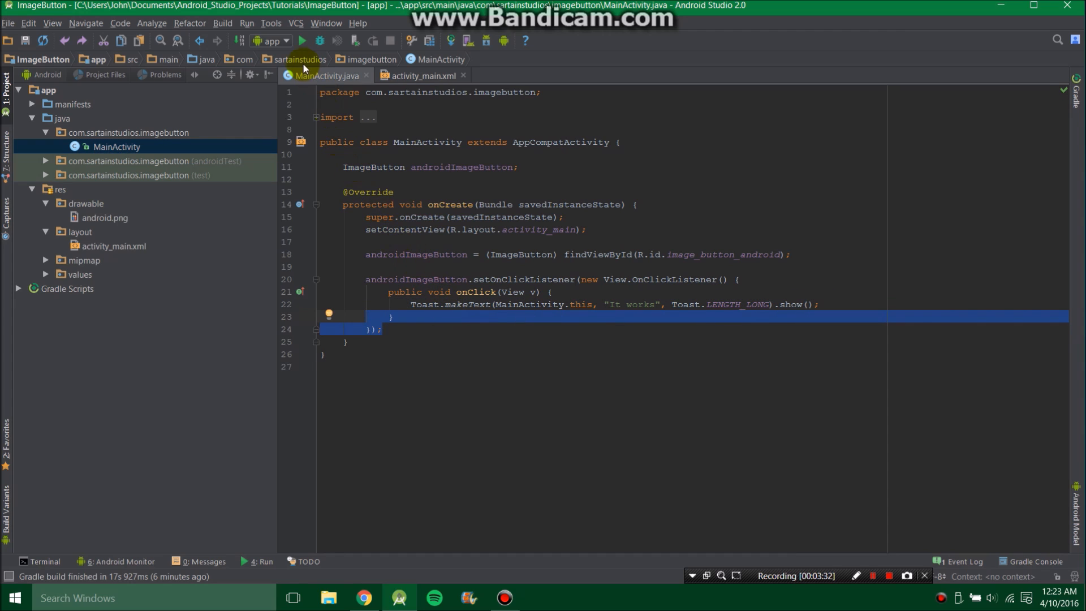
pyautogui.moveTo(302, 41)
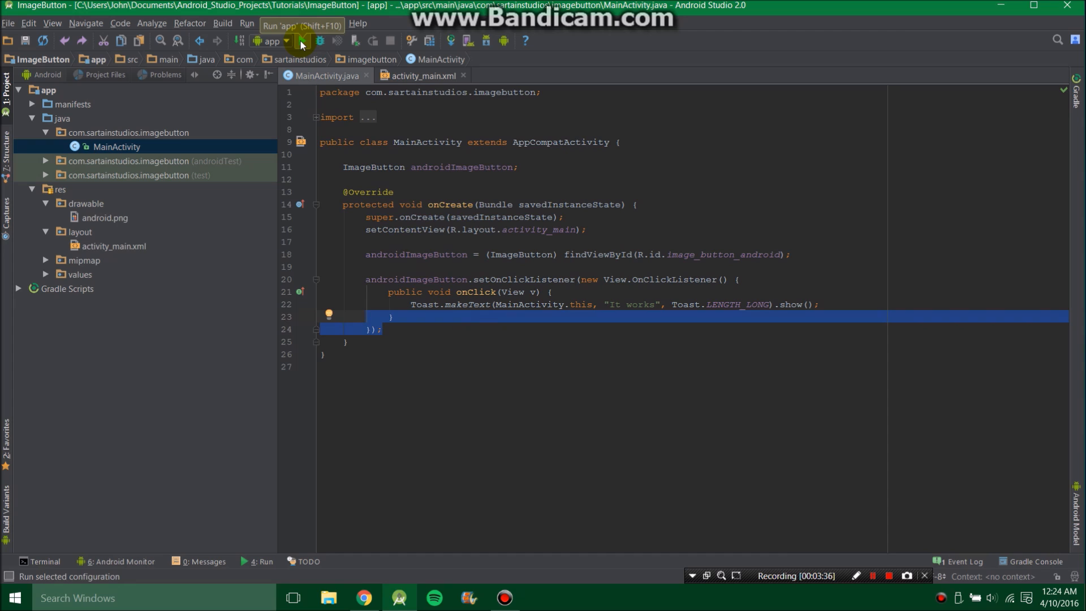